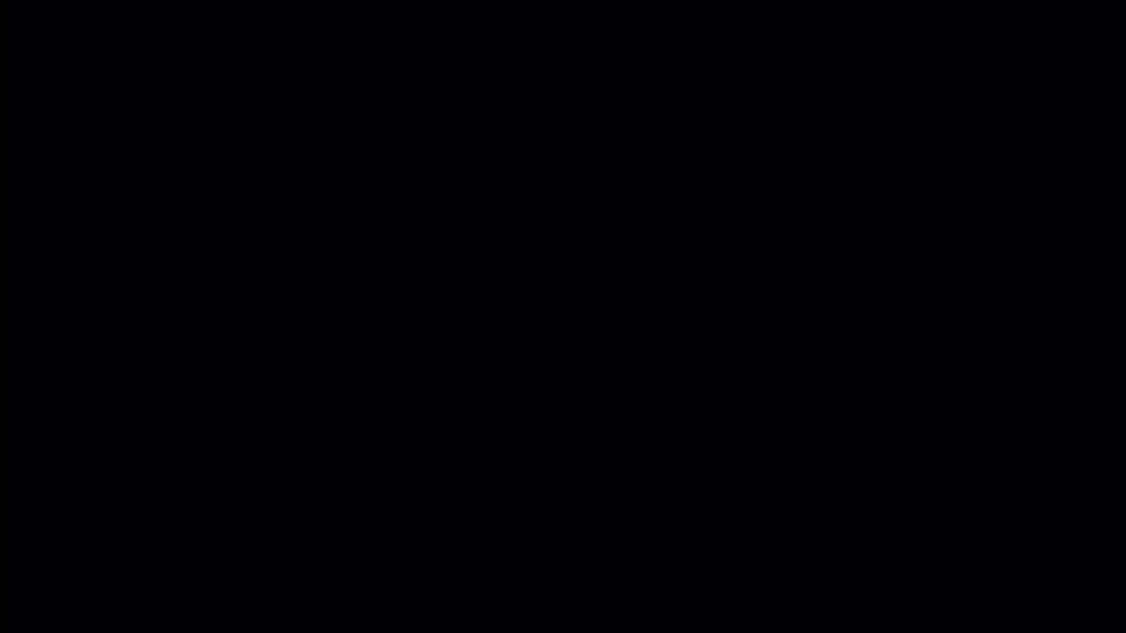
Step: Draw a large circle, a middle circle inside it, and a small central circle with a dot
left_click_drag(525, 159, 524, 162)
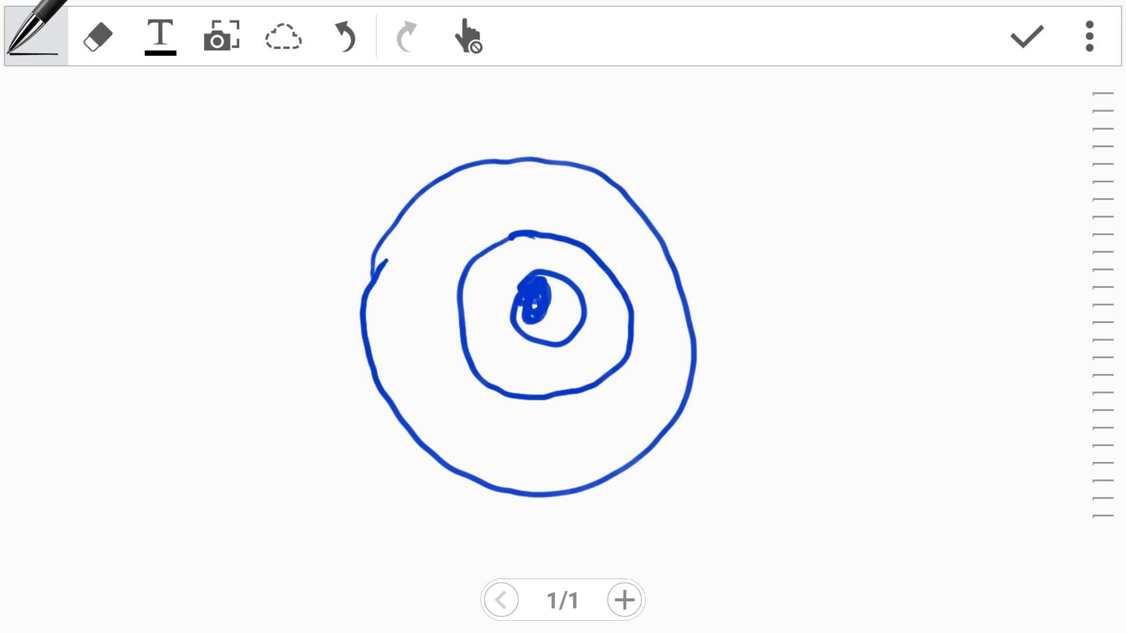
Step: Shade in the centre circle and scribble zigzag lines around the surrounding ring
left_click_drag(524, 287, 568, 324)
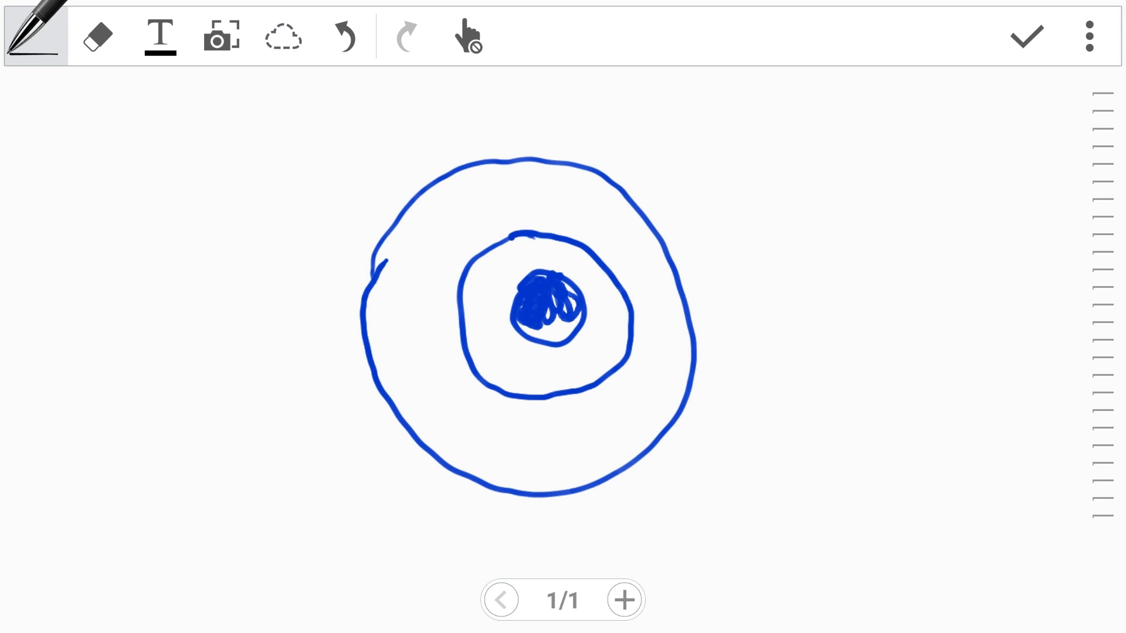
left_click_drag(546, 316, 556, 330)
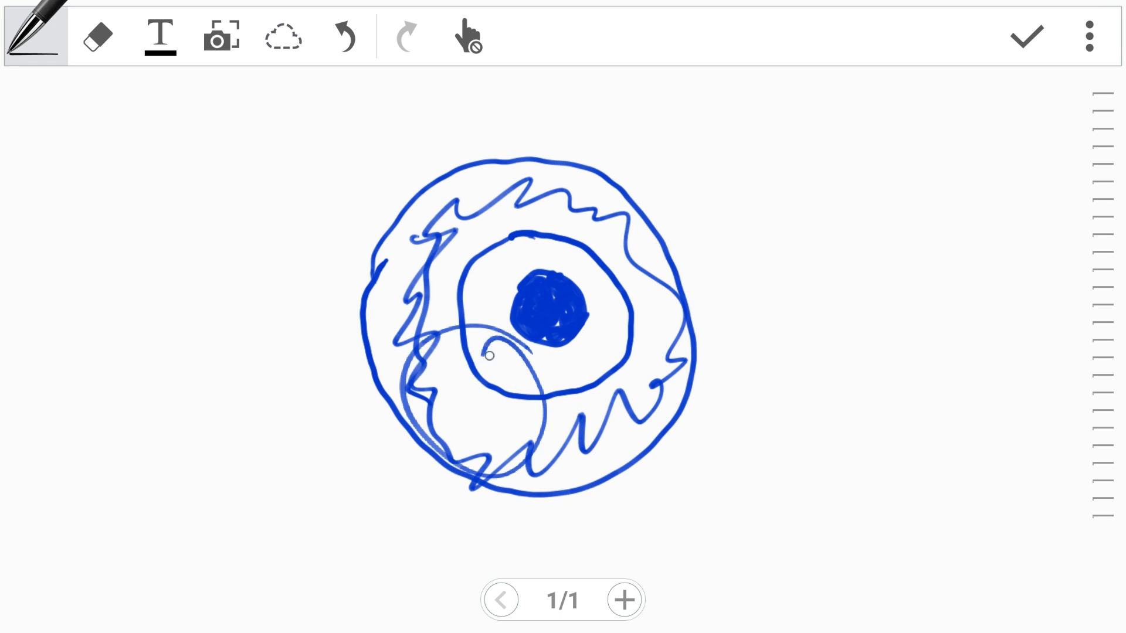
Step: Add three small circles with filled dots along the outer ring, noting 'By walls I mean the limit of movement'
left_click_drag(495, 359, 473, 402)
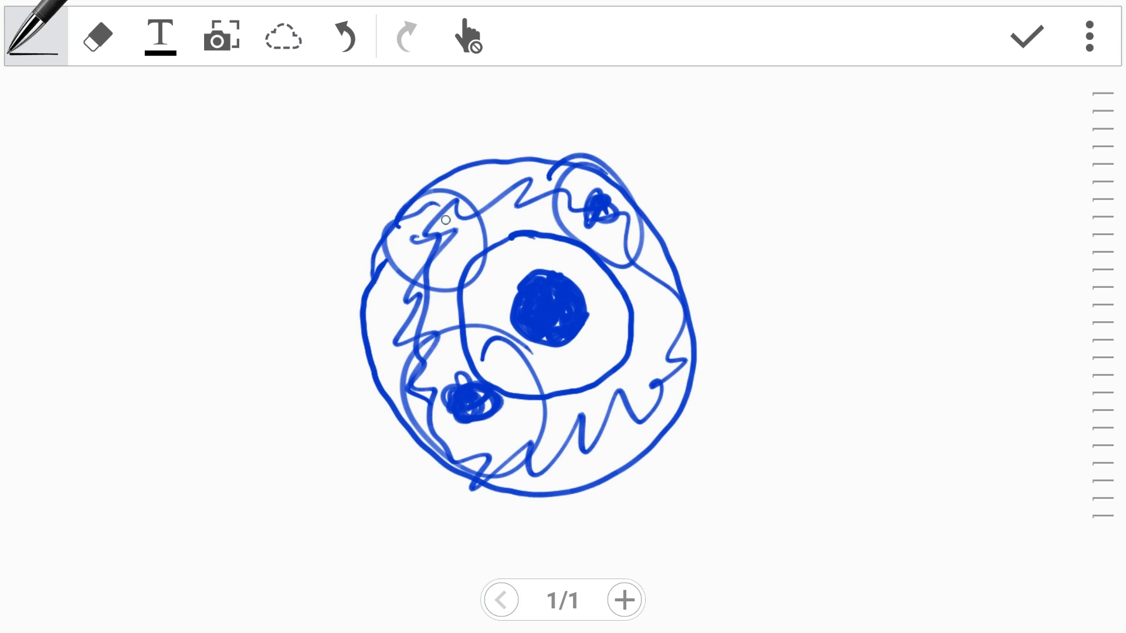
left_click_drag(443, 219, 443, 250)
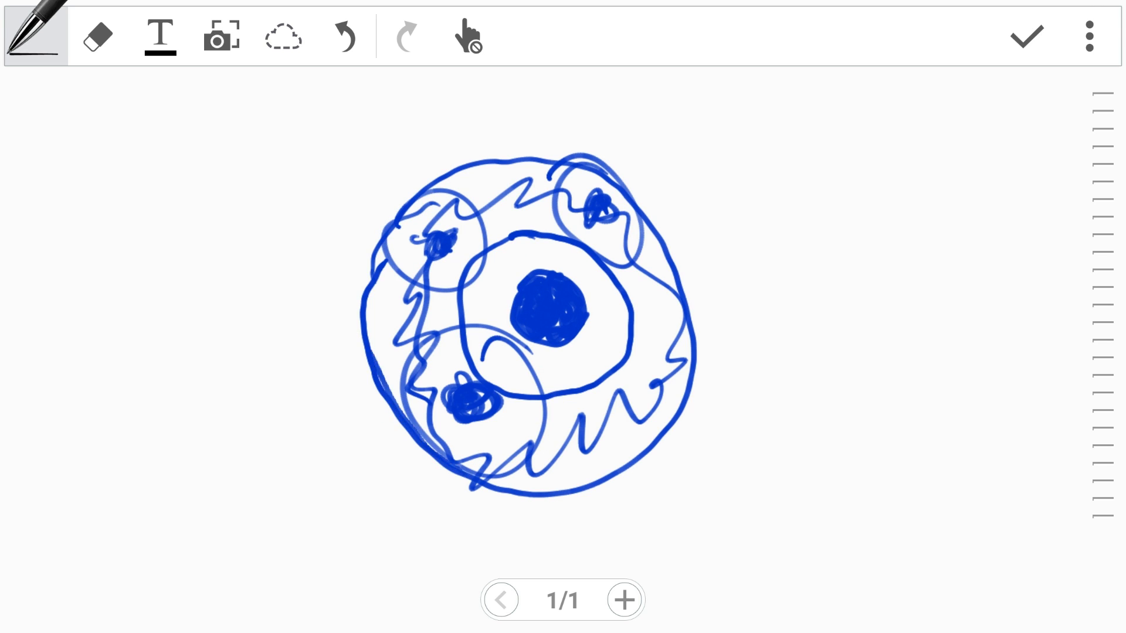
type("By walls I mean the limit of movement")
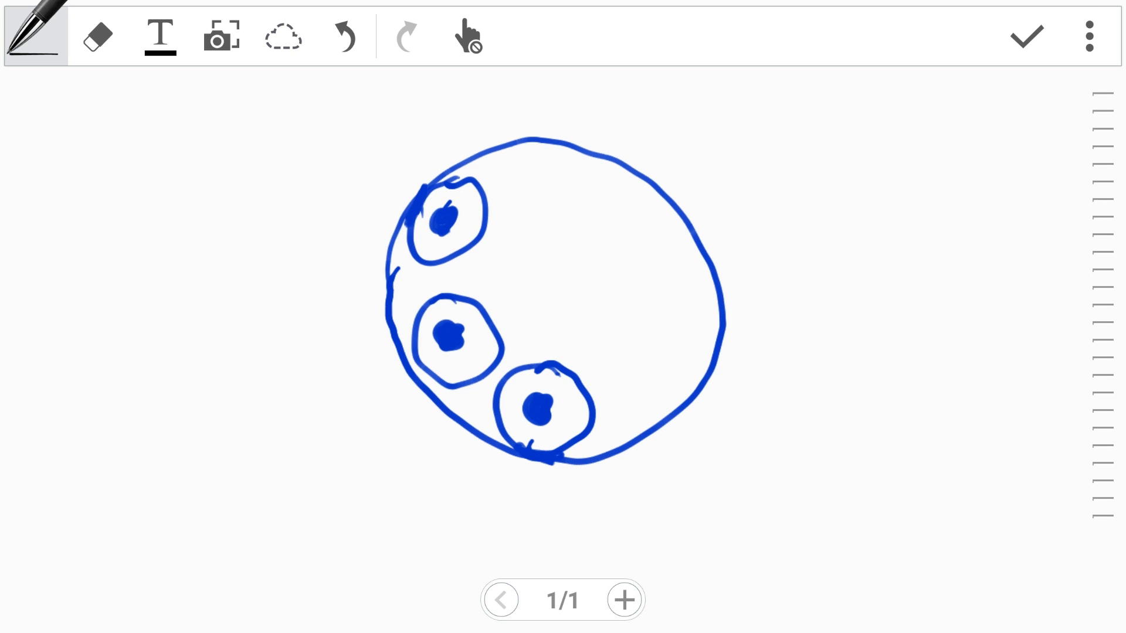
Step: Draw a dotted circle near the centre with arrows pointing to it from the bottom and top circles
left_click_drag(561, 366, 552, 237)
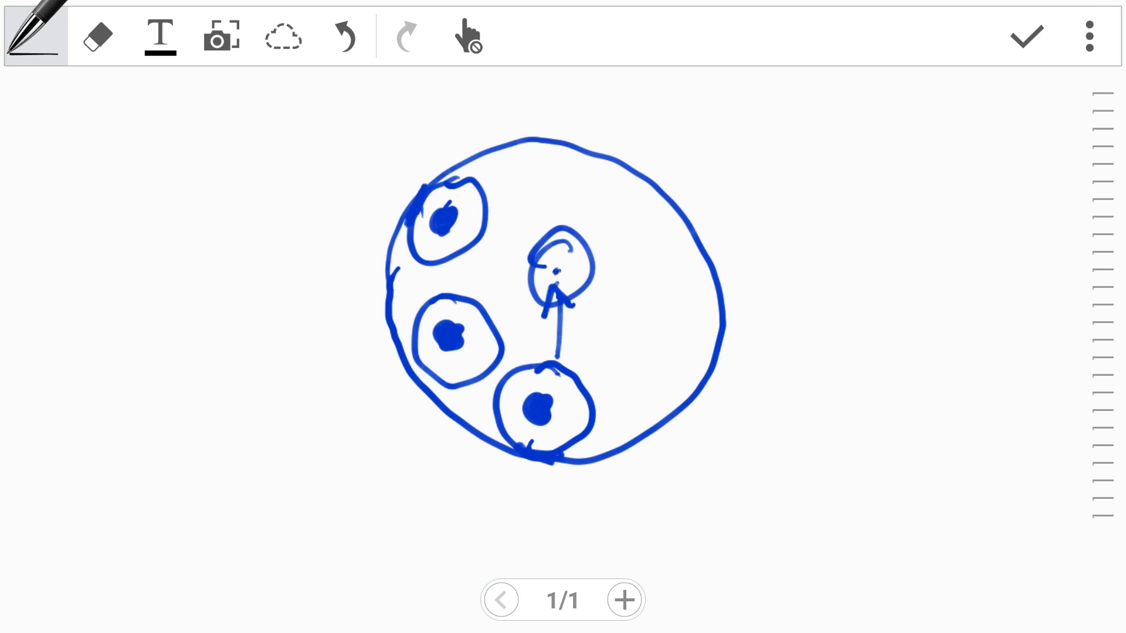
left_click_drag(488, 216, 556, 277)
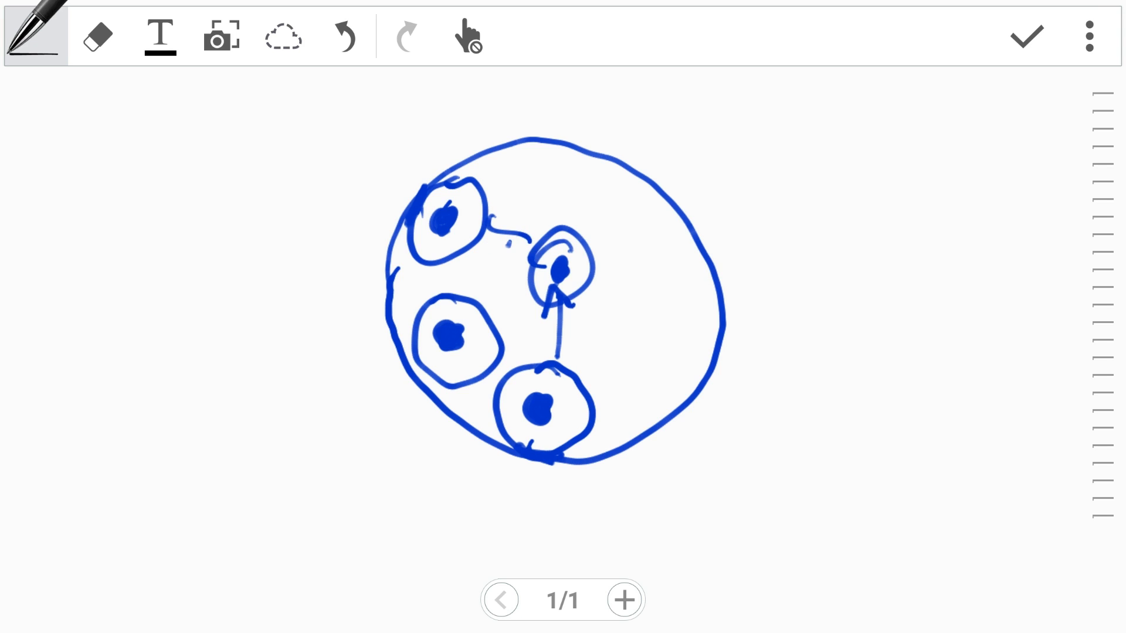
left_click_drag(503, 233, 545, 230)
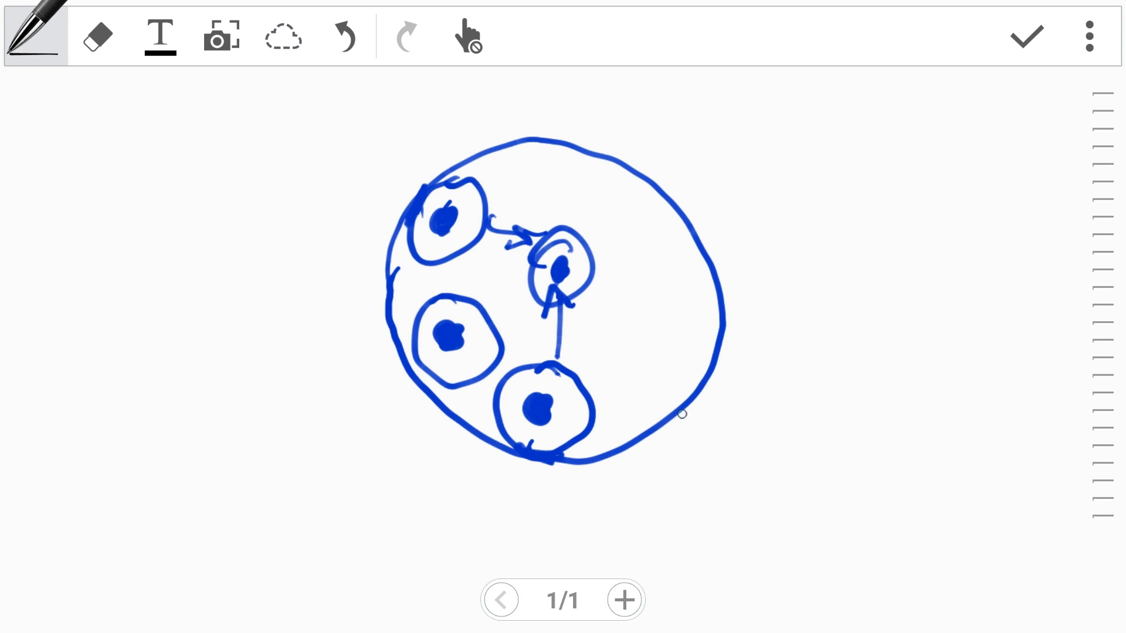
mouse_move(605, 327)
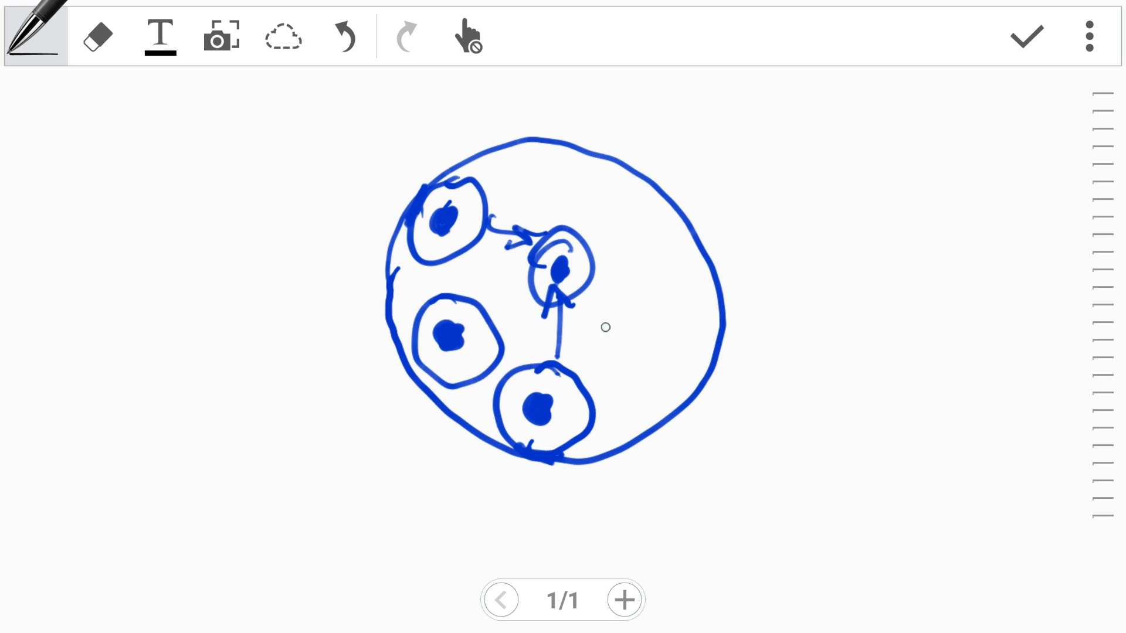